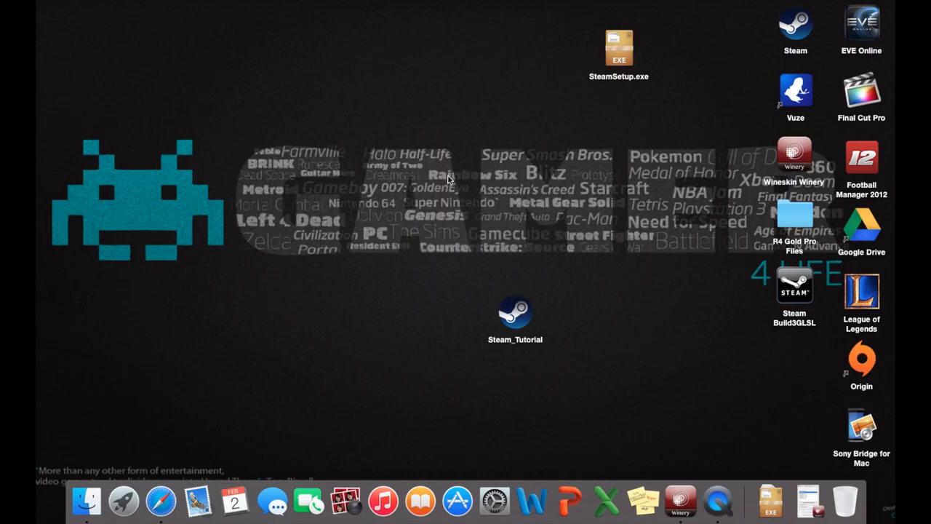
{"action": "mouse_move", "coordinate": [466, 116]}
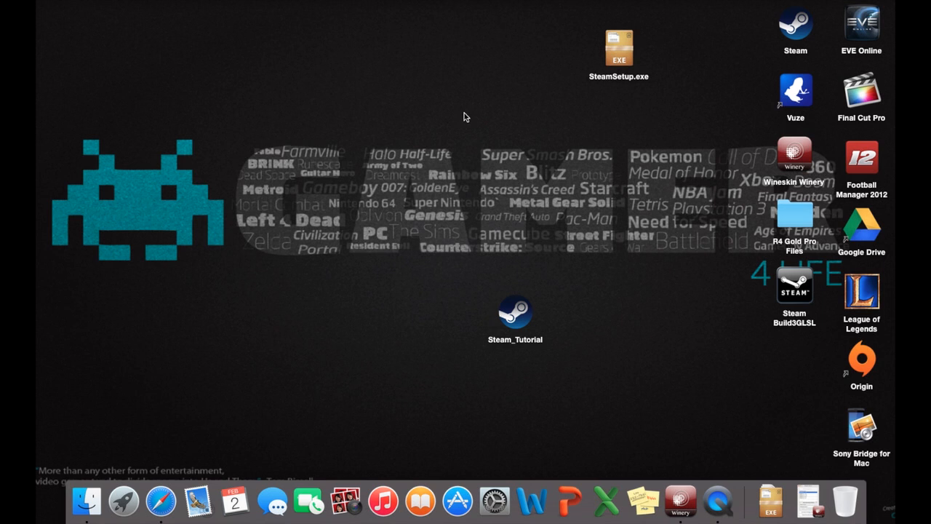
{"action": "mouse_move", "coordinate": [457, 133]}
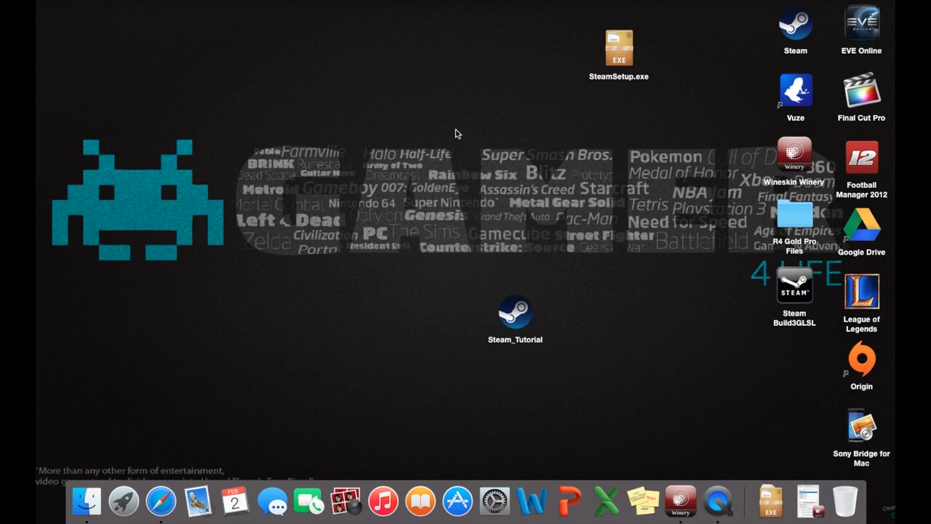
{"action": "mouse_move", "coordinate": [471, 113]}
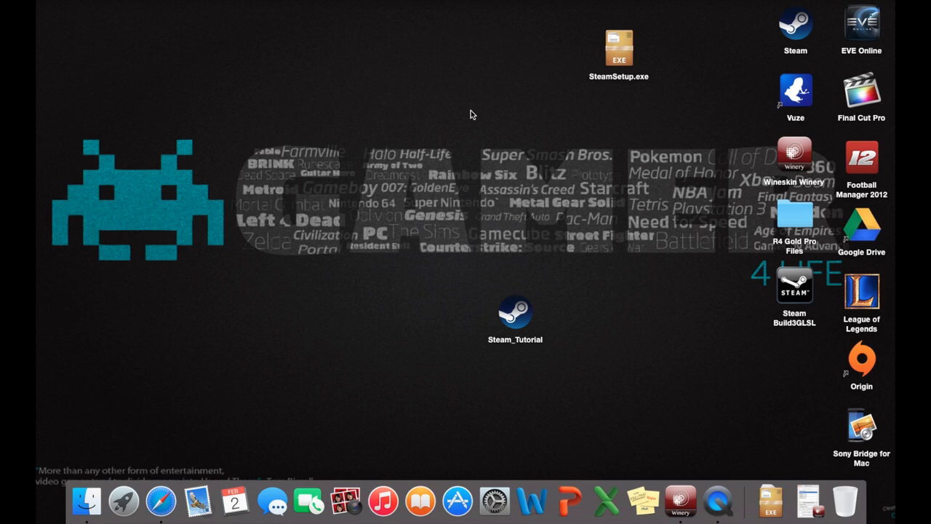
{"action": "mouse_move", "coordinate": [465, 113]}
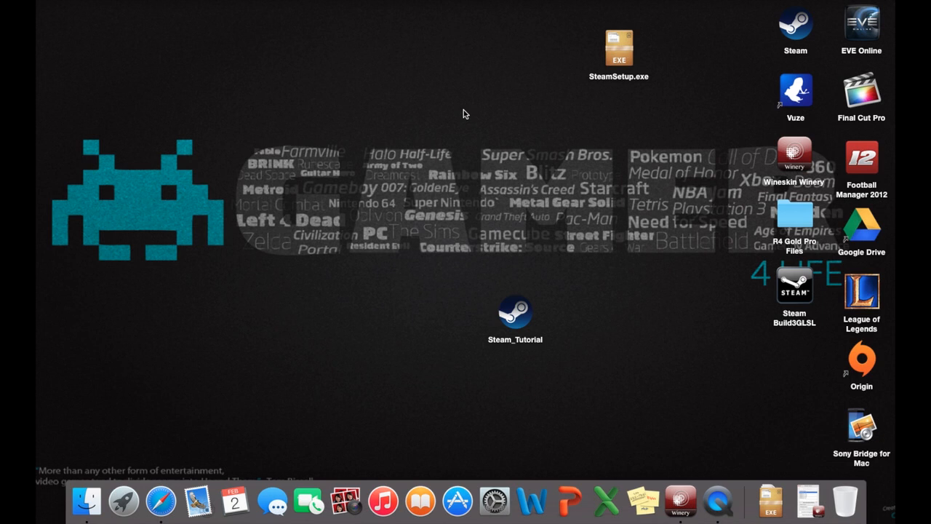
{"action": "mouse_move", "coordinate": [689, 431]}
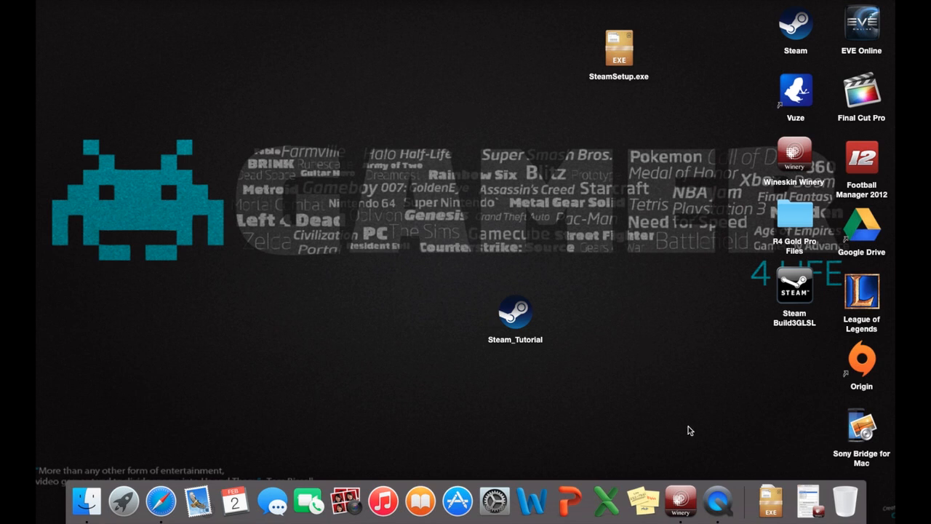
Reposition the Steam_Tutorial icon and briefly check Wineskin Winery before closing it.
{"action": "left_click_drag", "start_coordinate": [515, 313], "coordinate": [478, 262]}
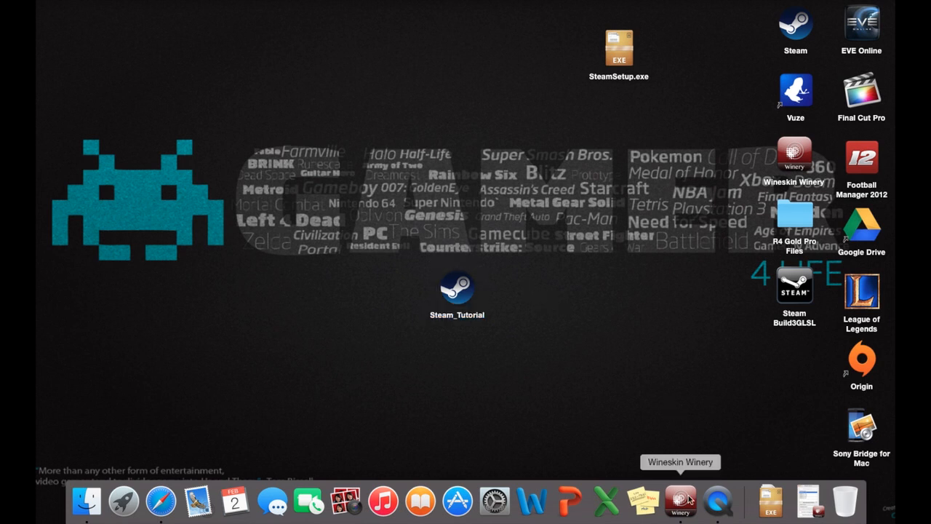
{"action": "left_click", "coordinate": [680, 500]}
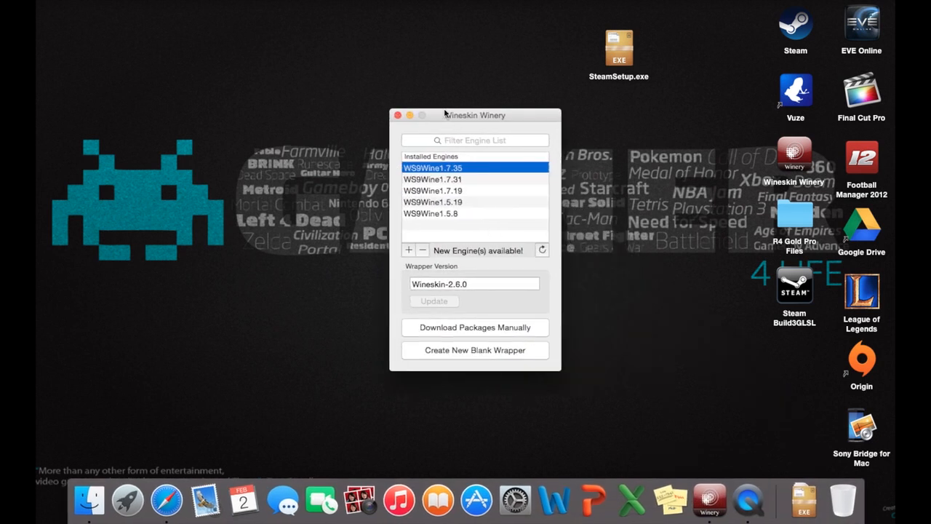
{"action": "mouse_move", "coordinate": [413, 134]}
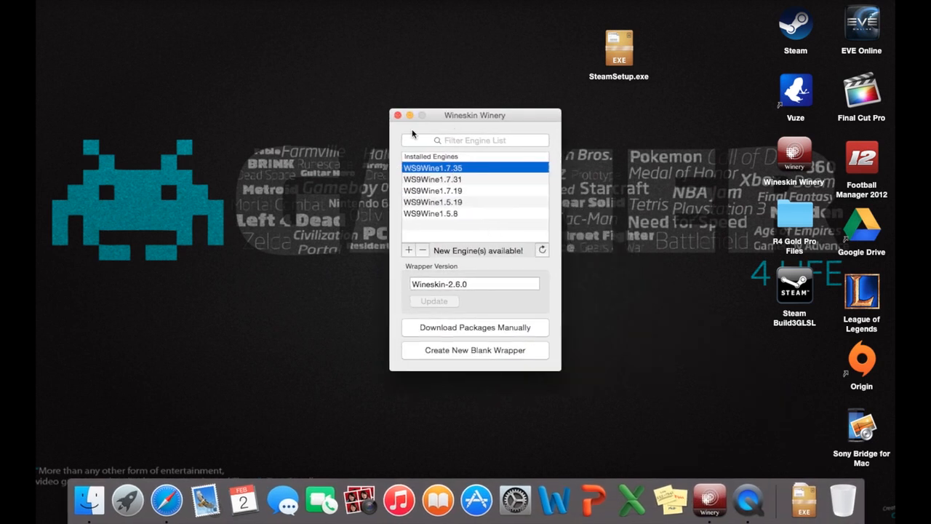
{"action": "mouse_move", "coordinate": [410, 119]}
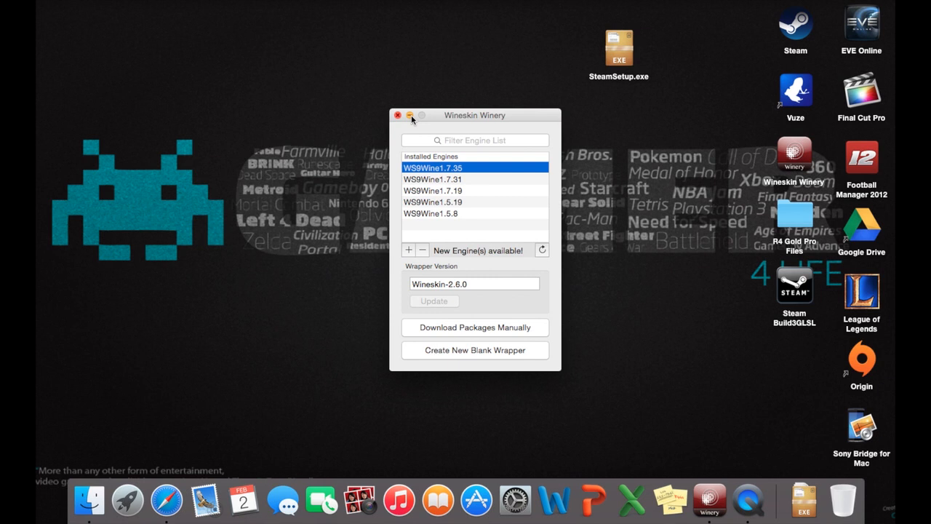
{"action": "left_click", "coordinate": [397, 115]}
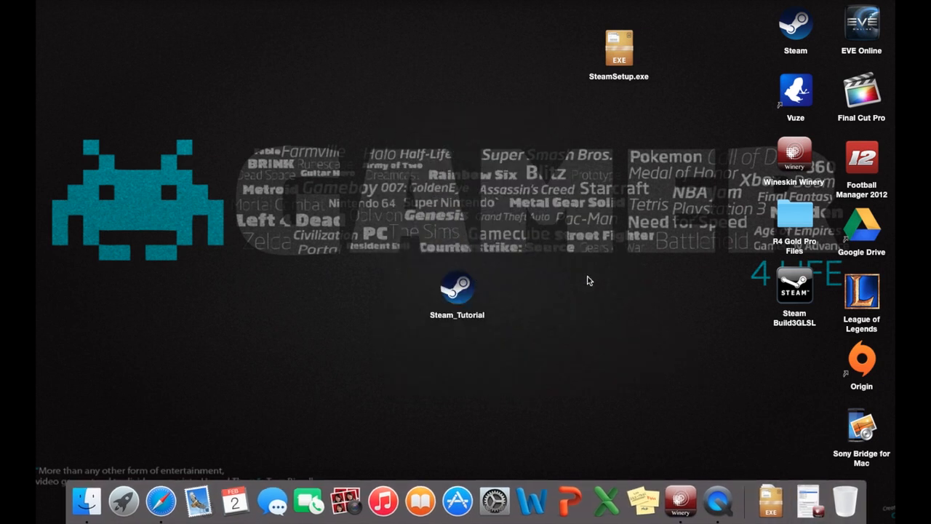
{"action": "mouse_move", "coordinate": [497, 124]}
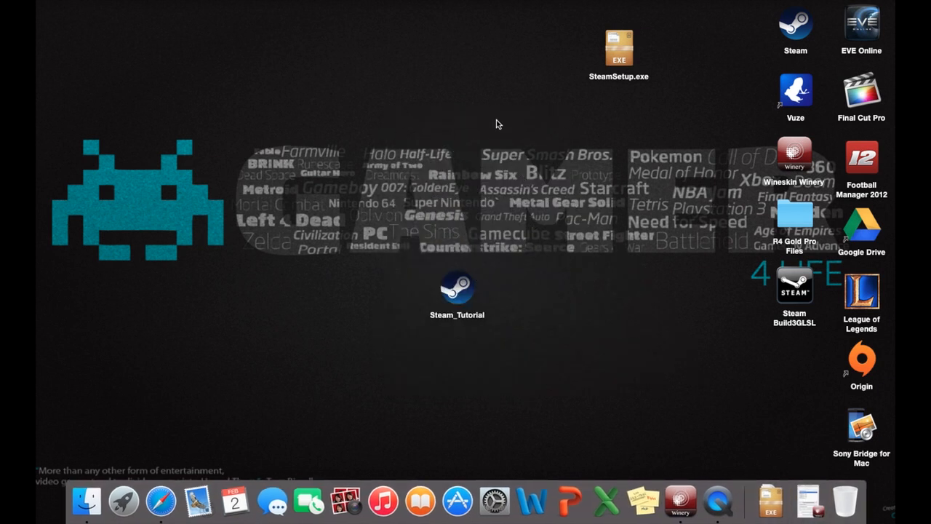
{"action": "mouse_move", "coordinate": [498, 108]}
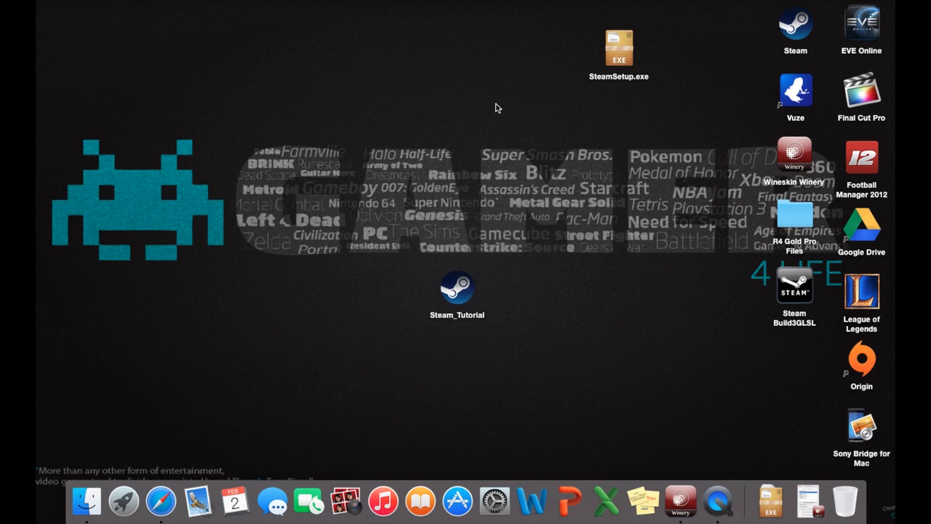
{"action": "mouse_move", "coordinate": [464, 288]}
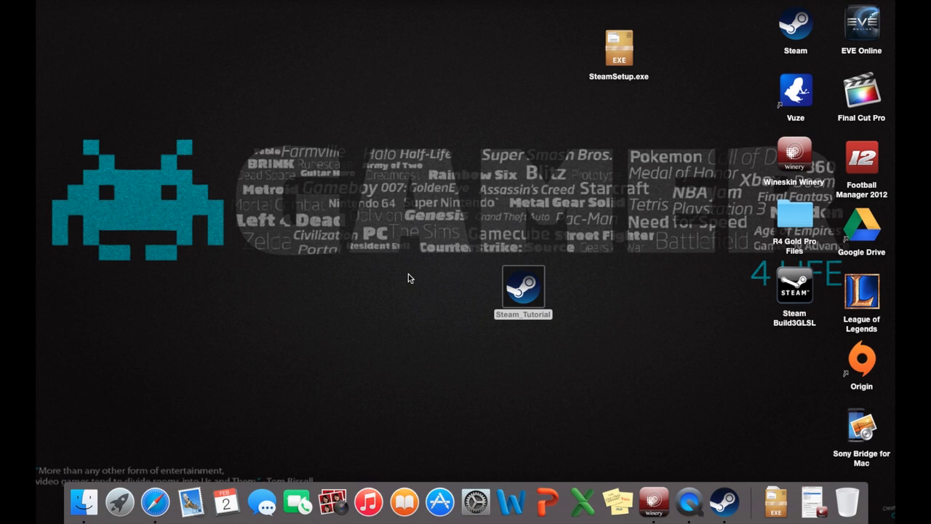
{"action": "mouse_move", "coordinate": [518, 288]}
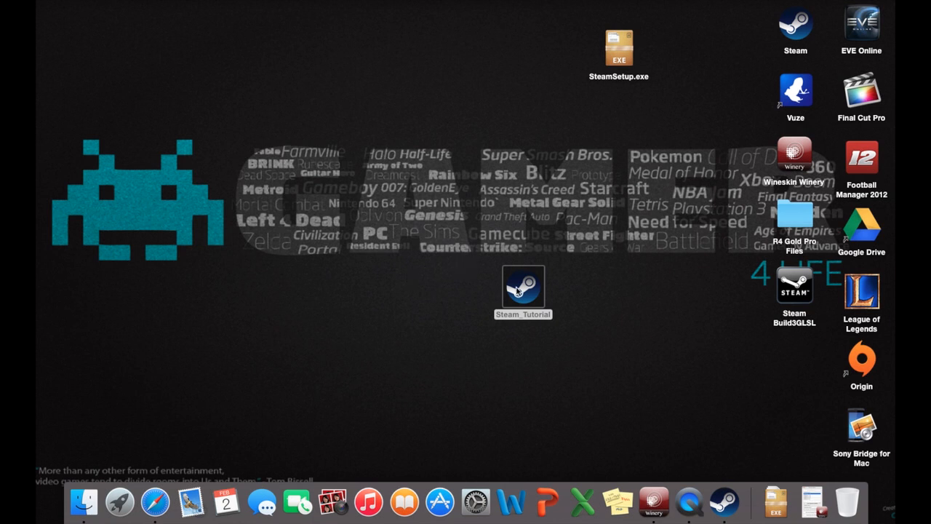
Launch the Steam_Tutorial wrapper from the desktop so Steam updates and loads.
{"action": "double_click", "coordinate": [522, 288]}
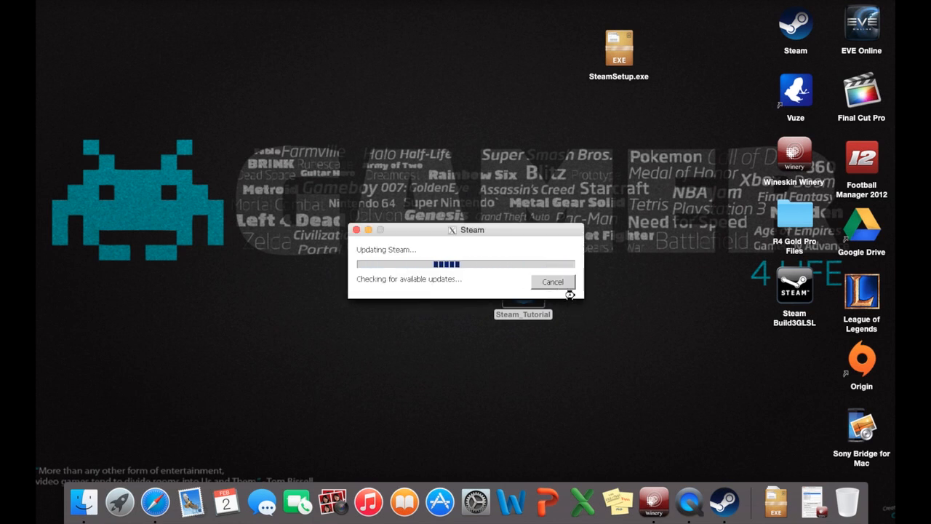
{"action": "mouse_move", "coordinate": [499, 278]}
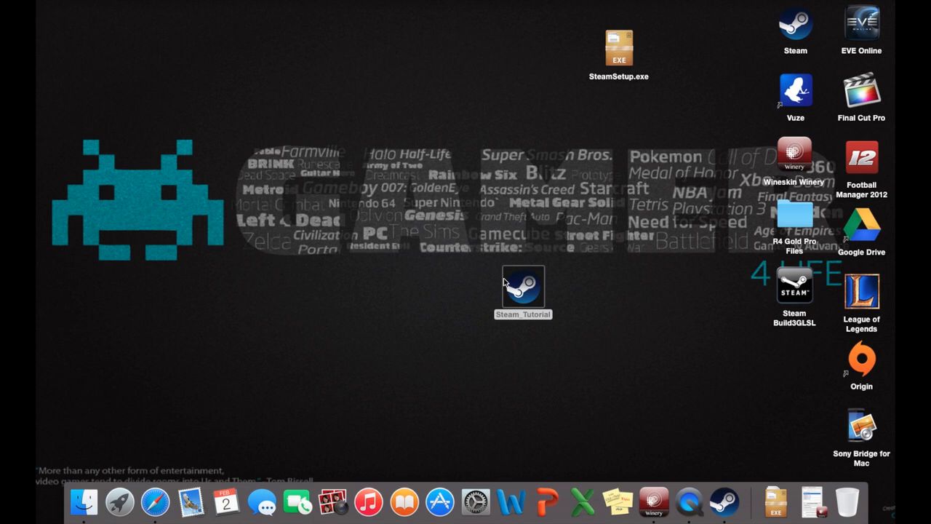
{"action": "mouse_move", "coordinate": [501, 279]}
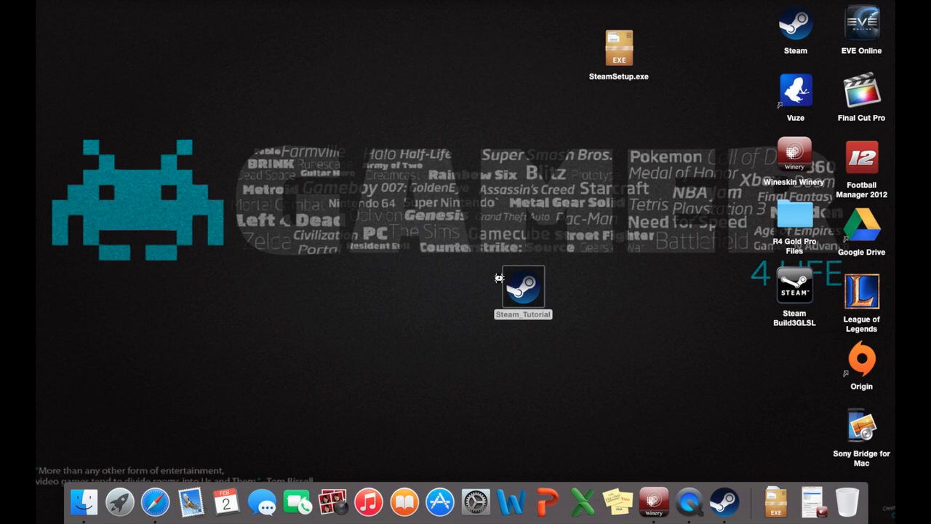
{"action": "double_click", "coordinate": [523, 288]}
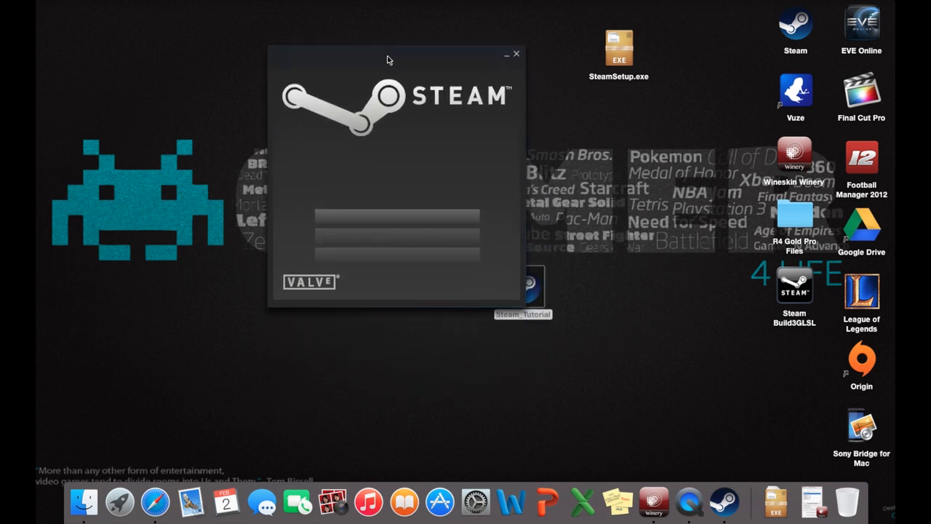
Nudge the Steam splash window while waiting for the sign-in window to appear.
{"action": "left_click_drag", "start_coordinate": [390, 60], "coordinate": [410, 73]}
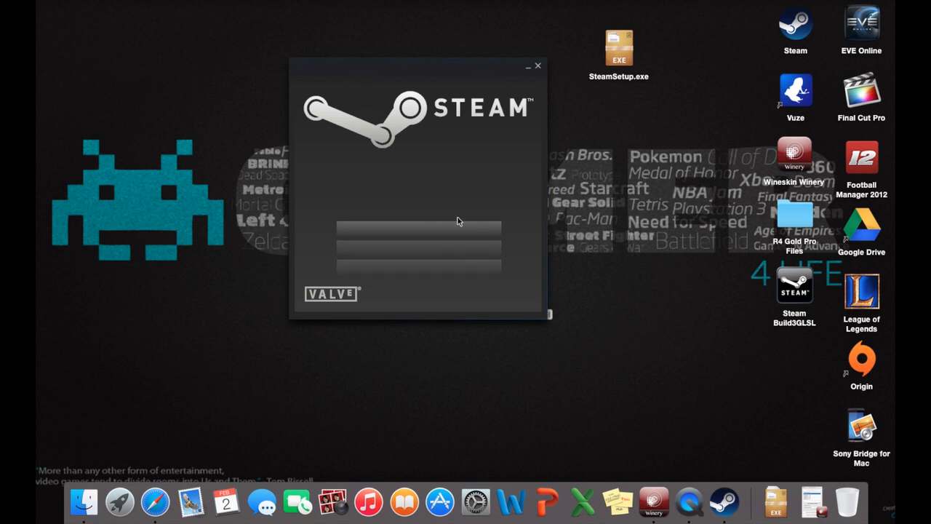
{"action": "mouse_move", "coordinate": [451, 175]}
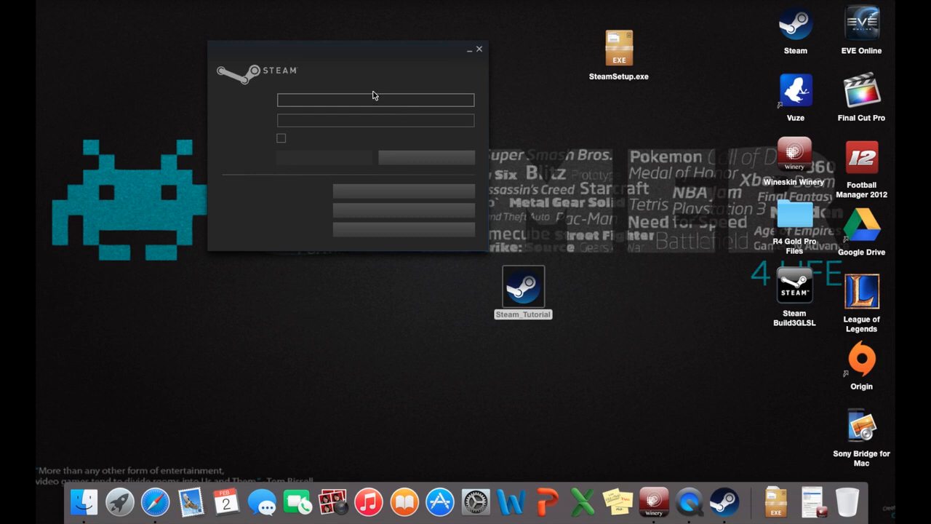
Focus the blank sign-in window and enter credentials into its account name and password boxes.
{"action": "left_click", "coordinate": [375, 99]}
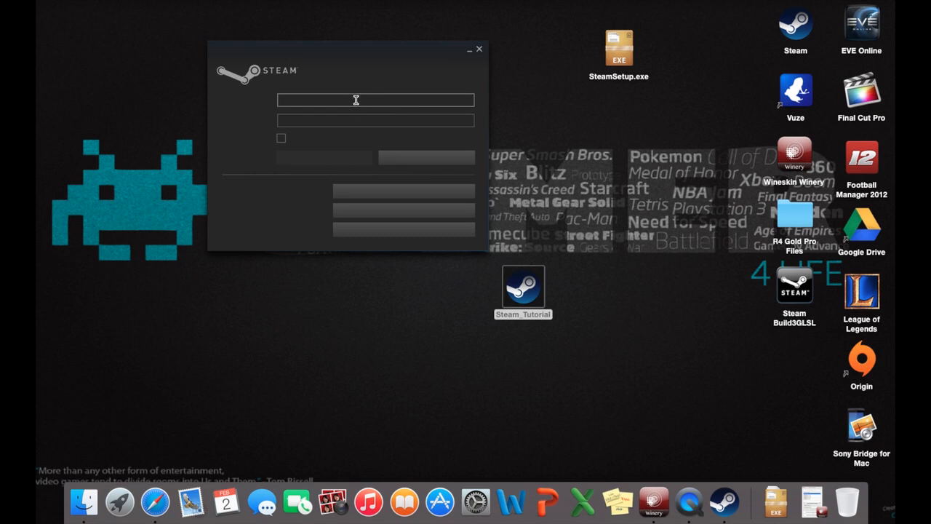
{"action": "left_click", "coordinate": [375, 101]}
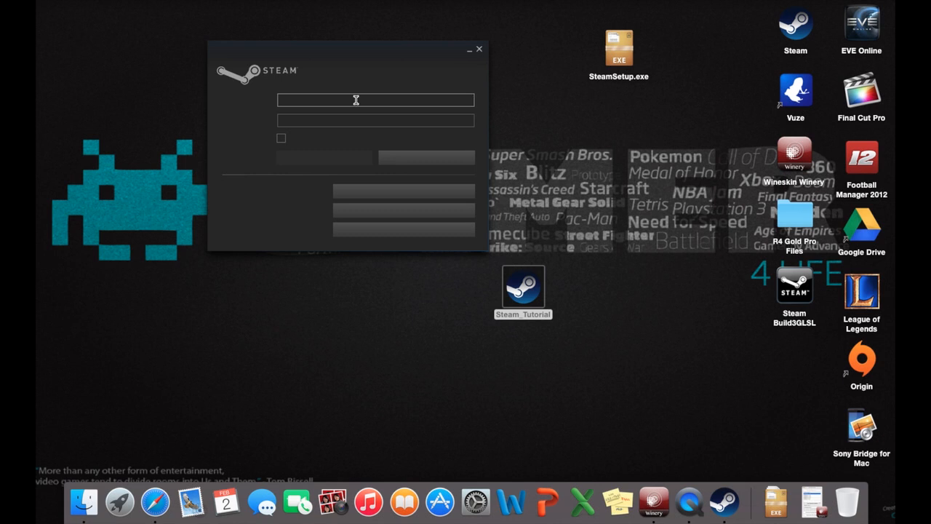
{"action": "left_click", "coordinate": [375, 120]}
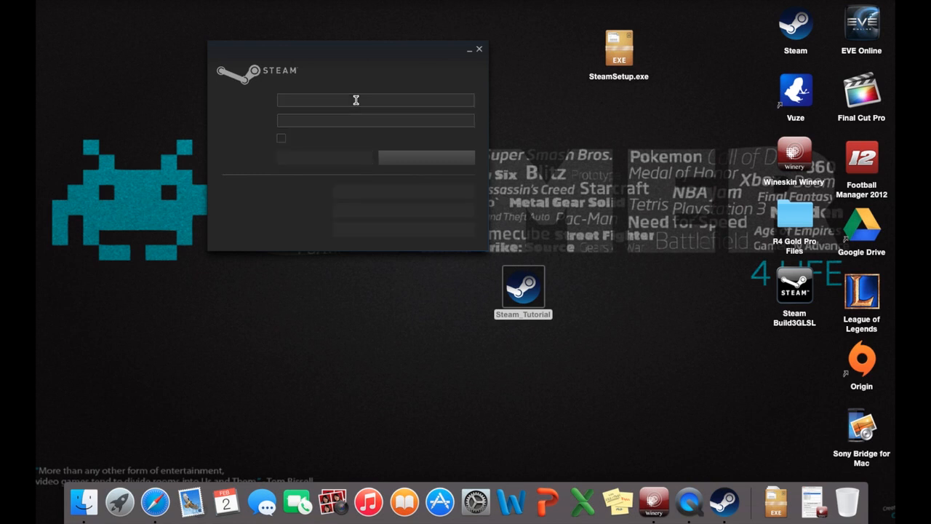
{"action": "mouse_move", "coordinate": [349, 61]}
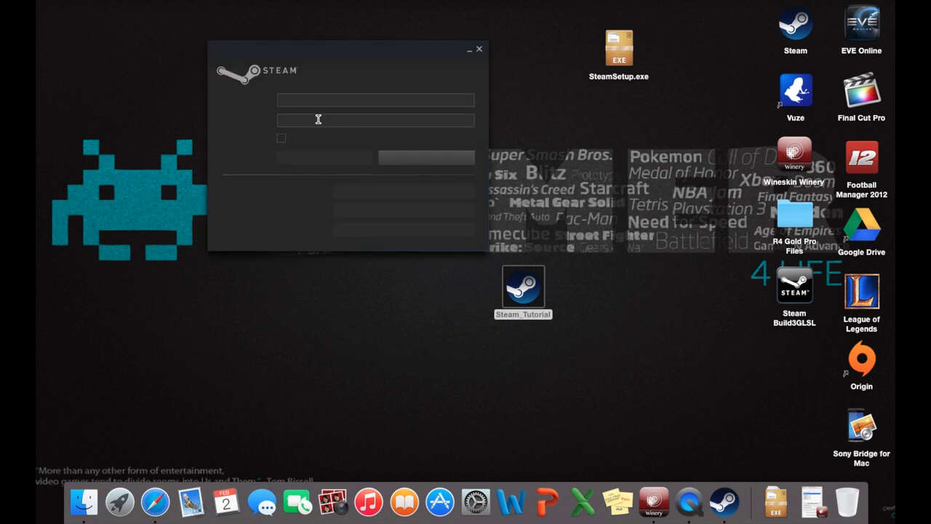
{"action": "mouse_move", "coordinate": [346, 160]}
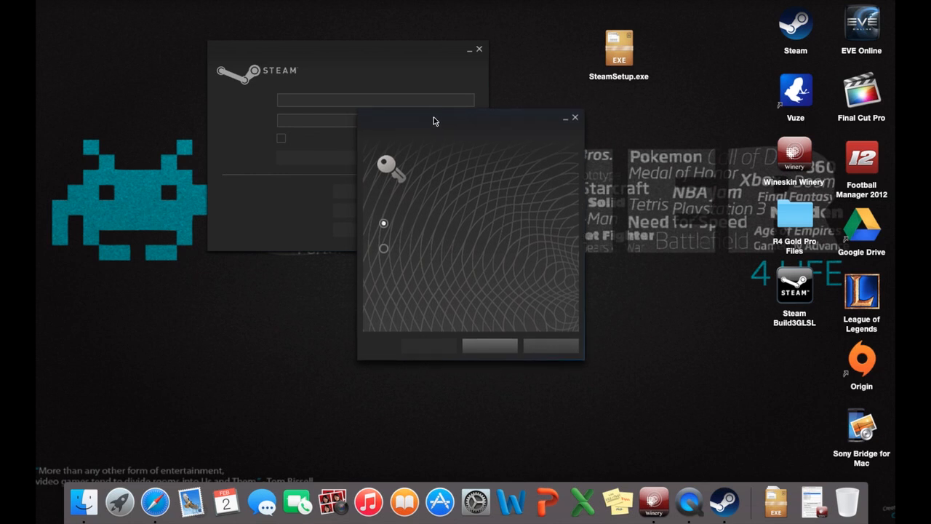
{"action": "mouse_move", "coordinate": [466, 129]}
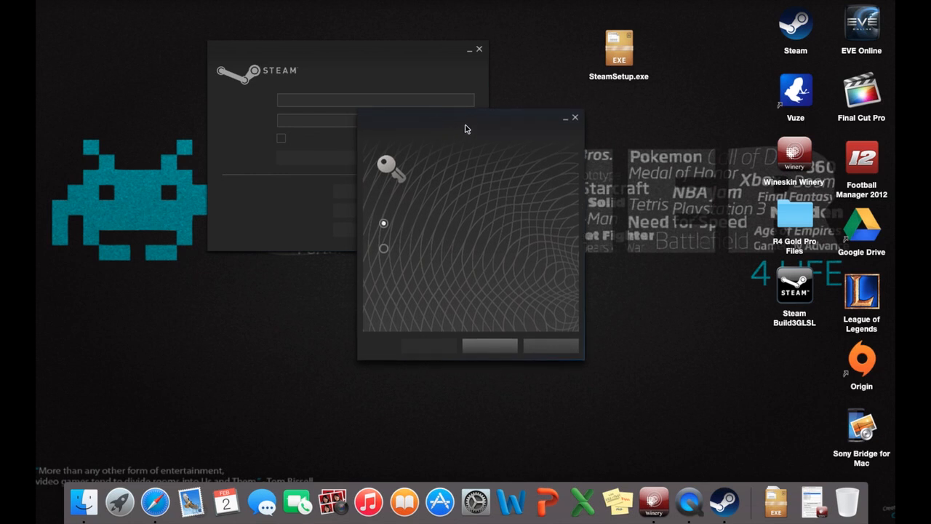
{"action": "mouse_move", "coordinate": [487, 124]}
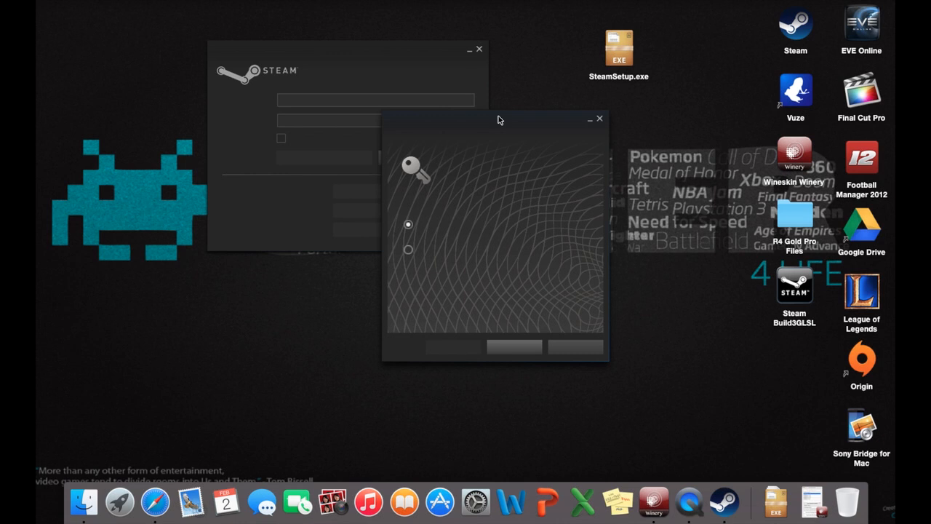
{"action": "mouse_move", "coordinate": [399, 148]}
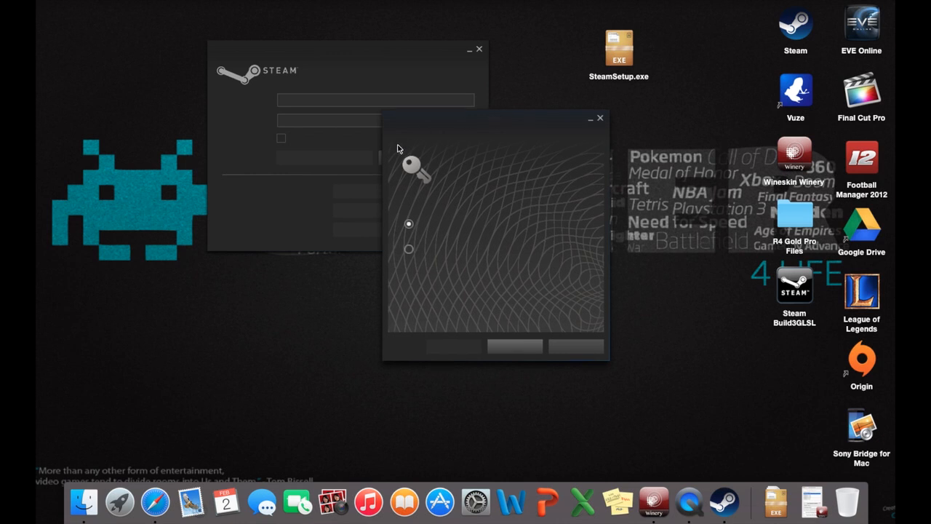
{"action": "mouse_move", "coordinate": [326, 144]}
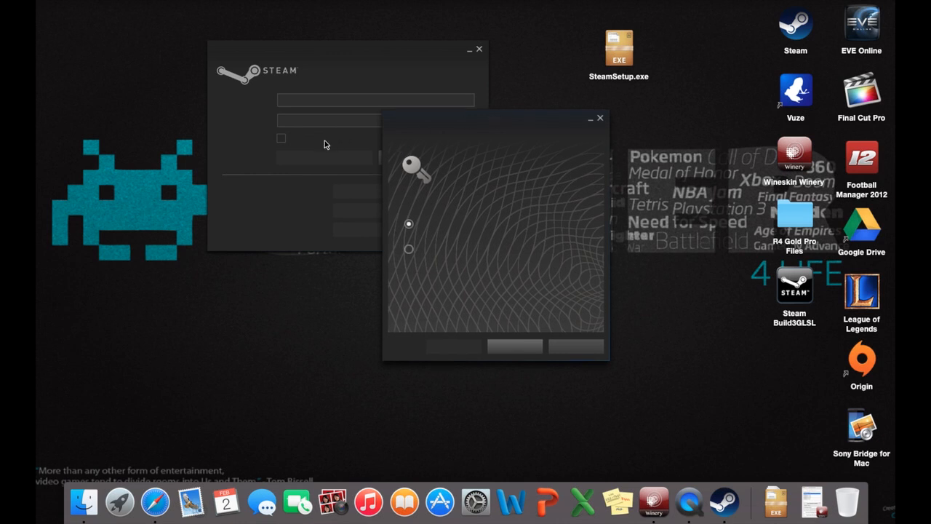
{"action": "mouse_move", "coordinate": [328, 149]}
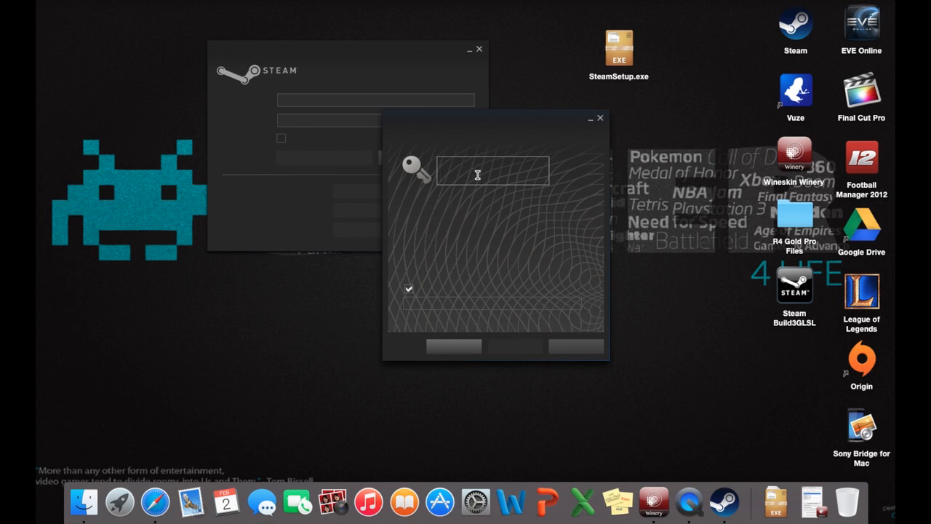
{"action": "mouse_move", "coordinate": [474, 181]}
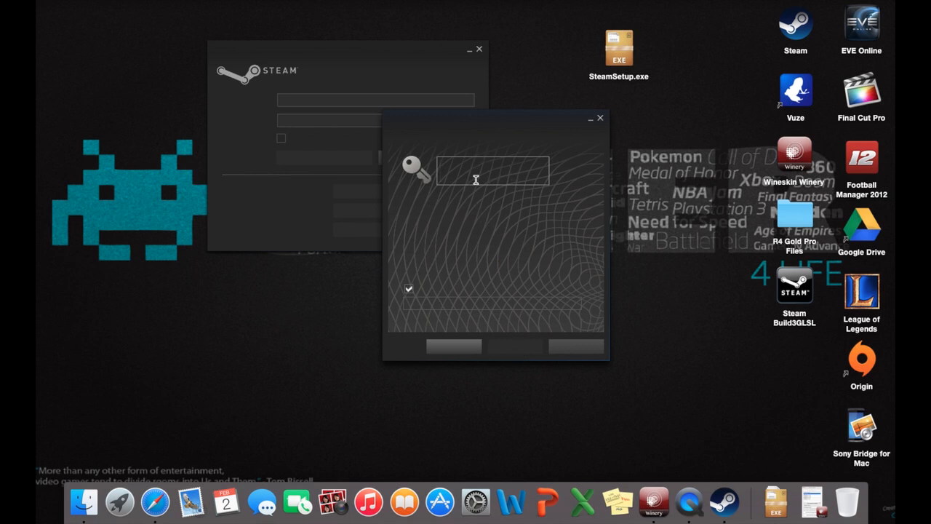
{"action": "mouse_move", "coordinate": [518, 179]}
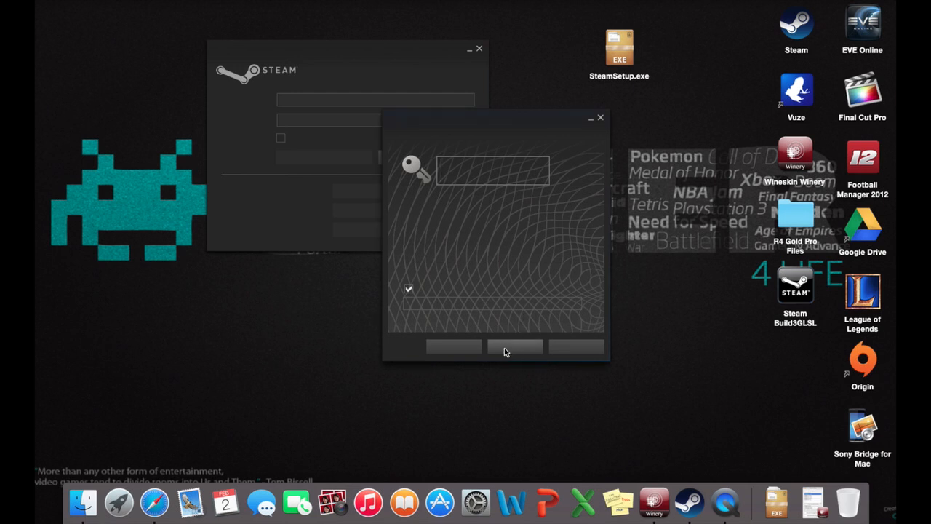
Confirm the Steam Guard access code and finish signing in at the unlocked padlock.
{"action": "left_click", "coordinate": [492, 169]}
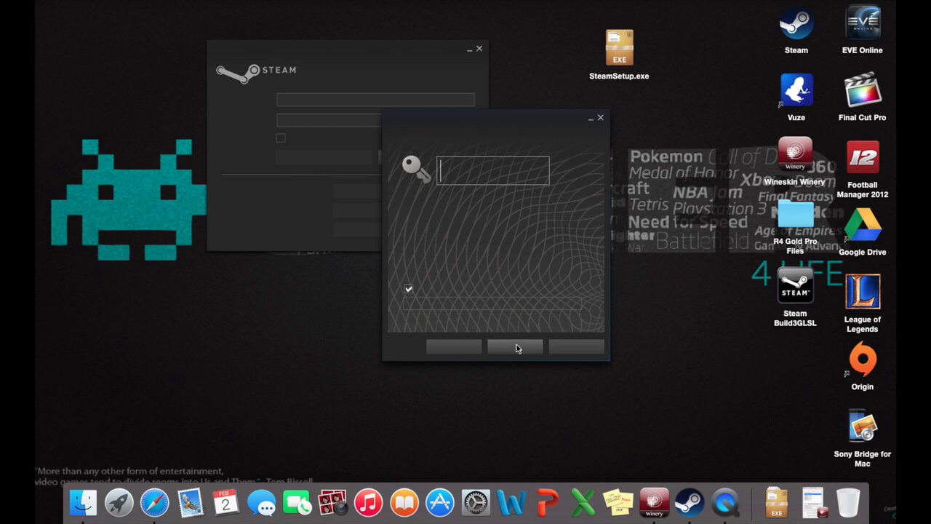
{"action": "left_click", "coordinate": [516, 346]}
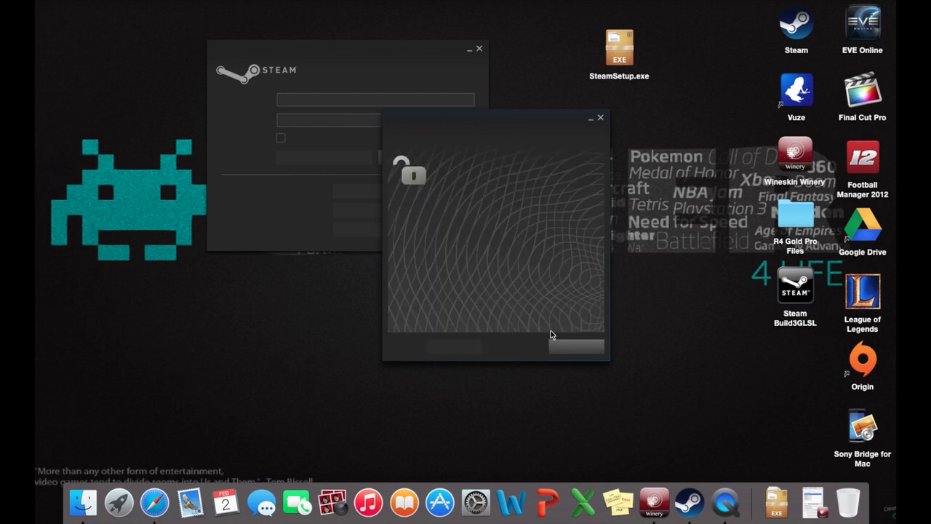
{"action": "mouse_move", "coordinate": [567, 352]}
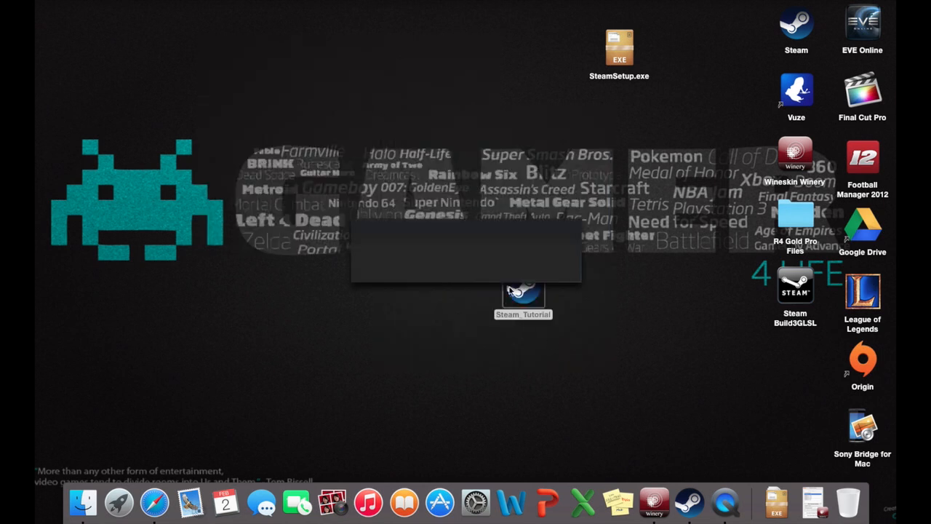
{"action": "mouse_move", "coordinate": [440, 128]}
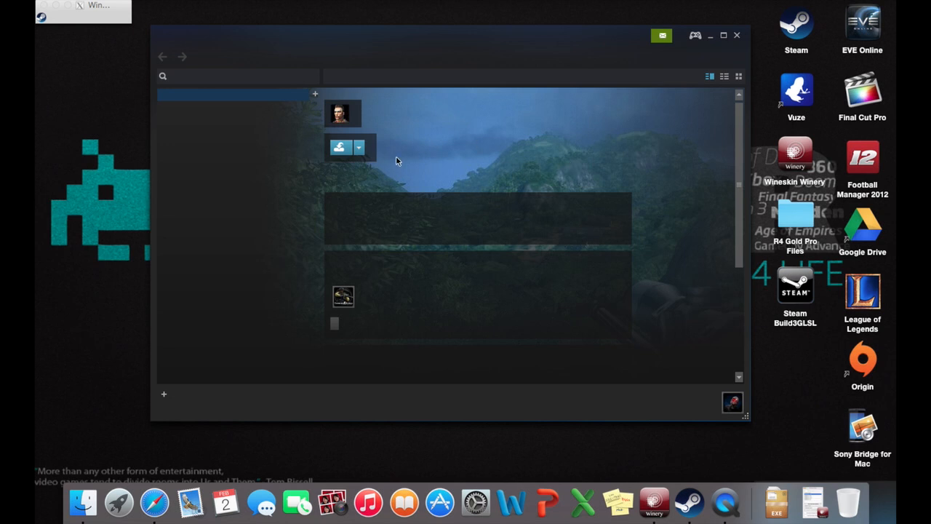
{"action": "mouse_move", "coordinate": [739, 183]}
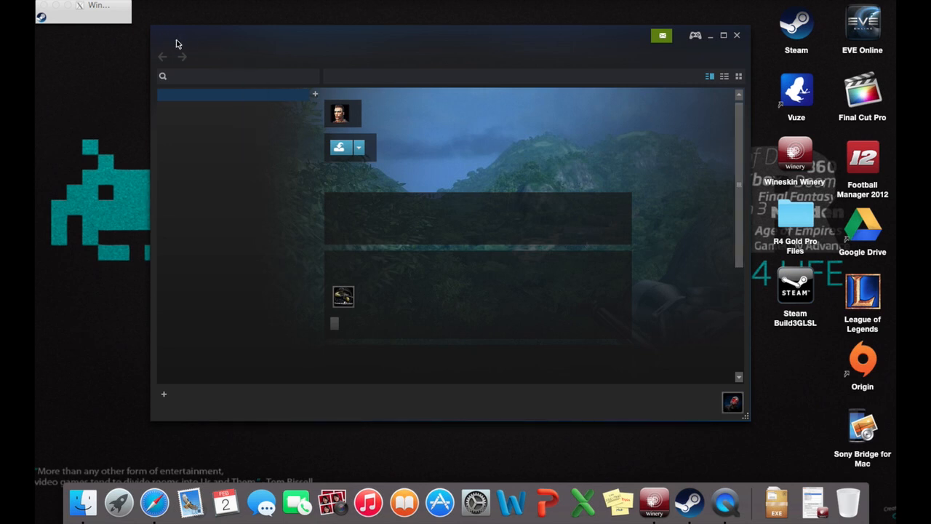
{"action": "mouse_move", "coordinate": [163, 41]}
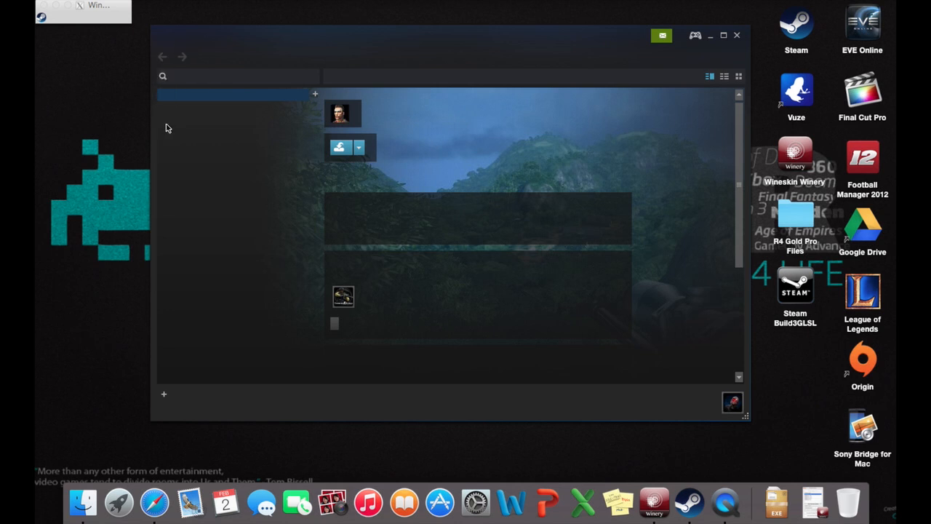
{"action": "mouse_move", "coordinate": [163, 111]}
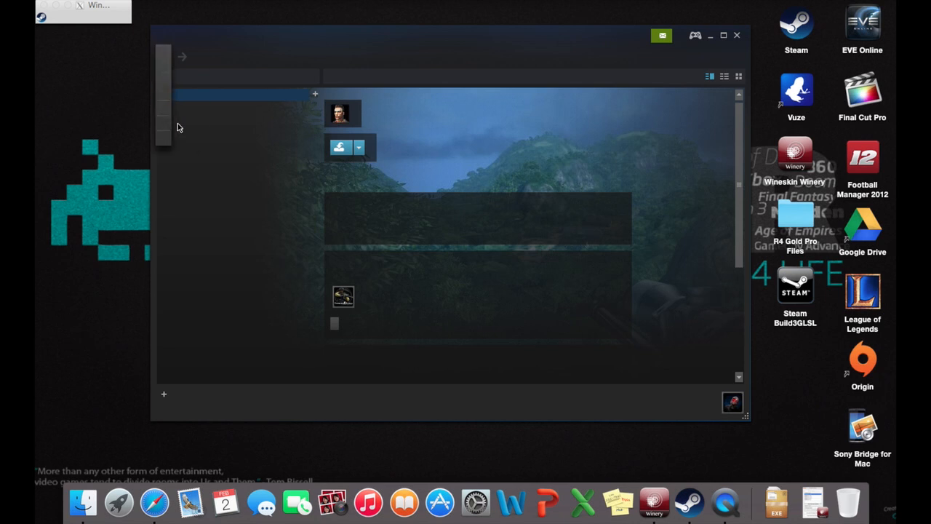
{"action": "mouse_move", "coordinate": [174, 125]}
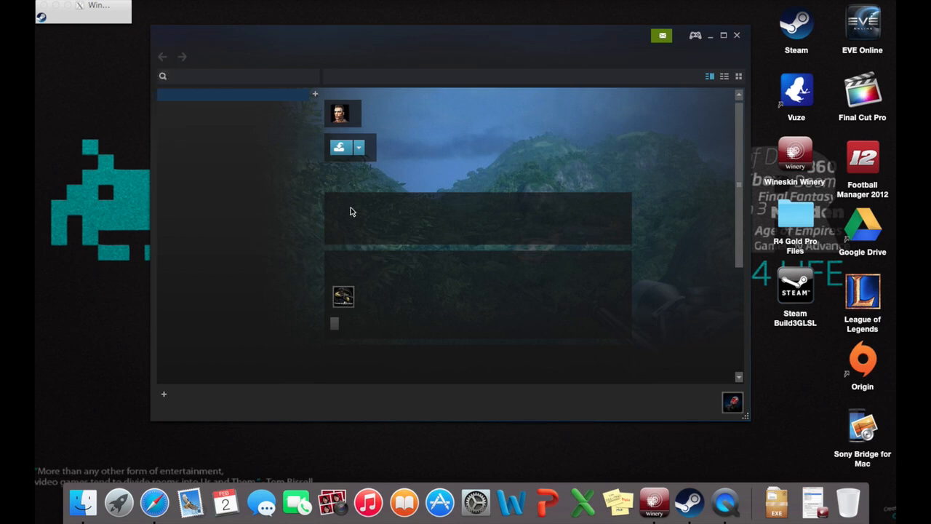
{"action": "mouse_move", "coordinate": [640, 321]}
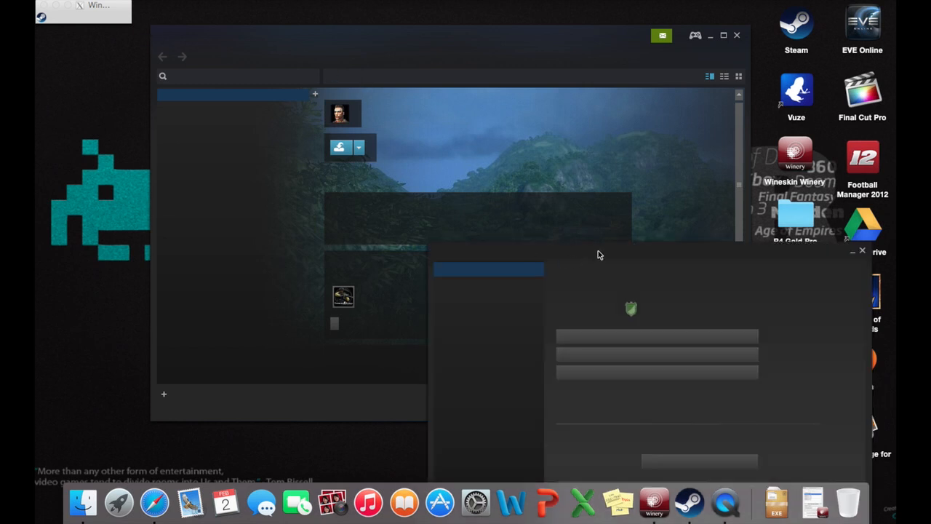
{"action": "mouse_move", "coordinate": [639, 256]}
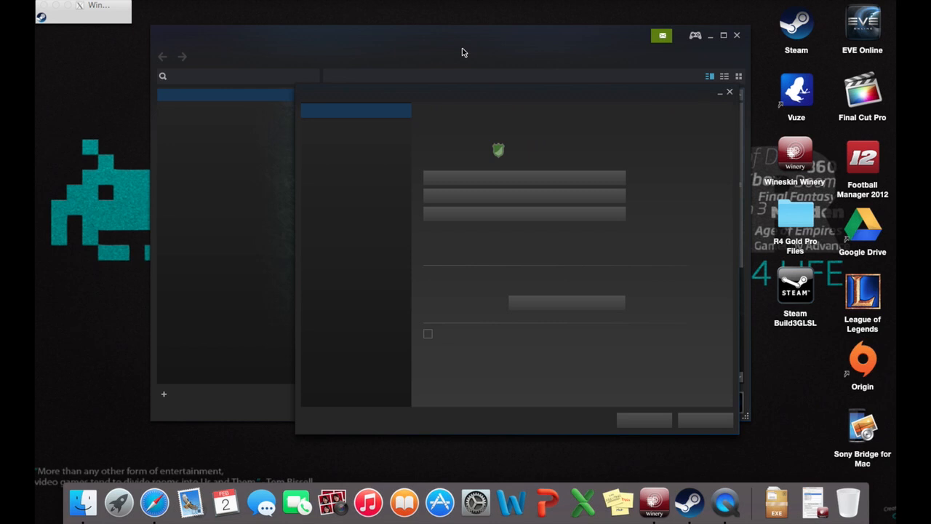
{"action": "mouse_move", "coordinate": [328, 107]}
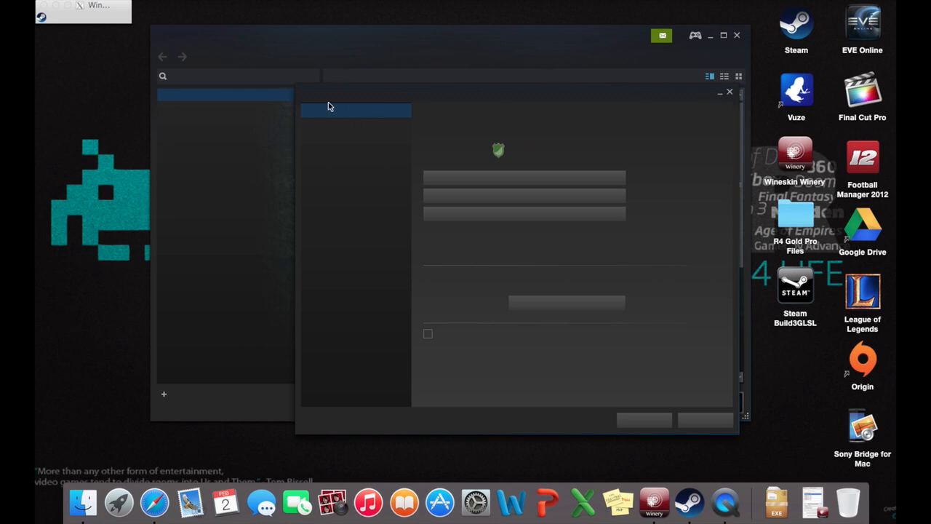
{"action": "mouse_move", "coordinate": [433, 134]}
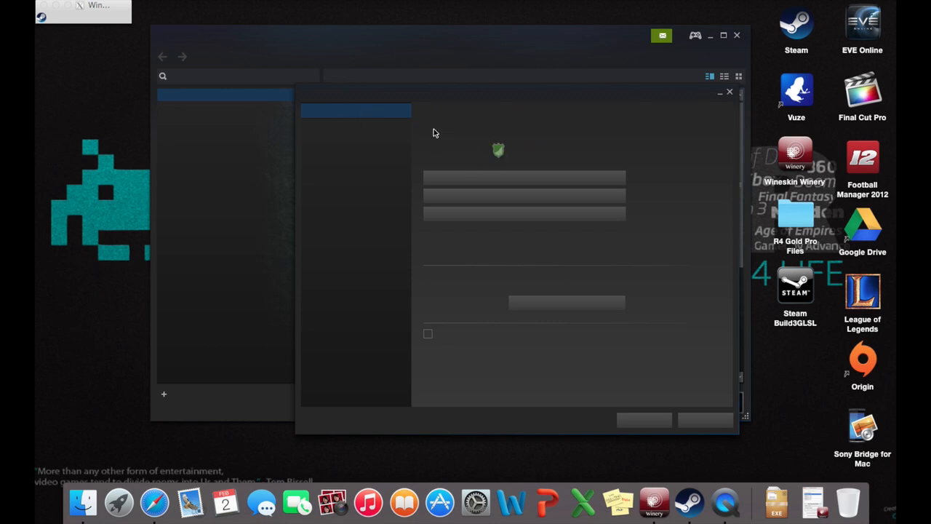
{"action": "mouse_move", "coordinate": [356, 114]}
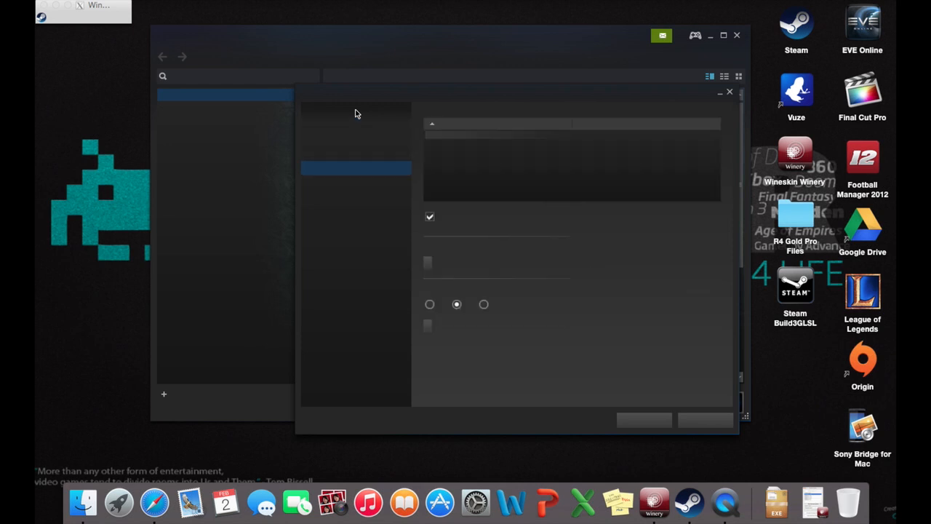
{"action": "mouse_move", "coordinate": [377, 171]}
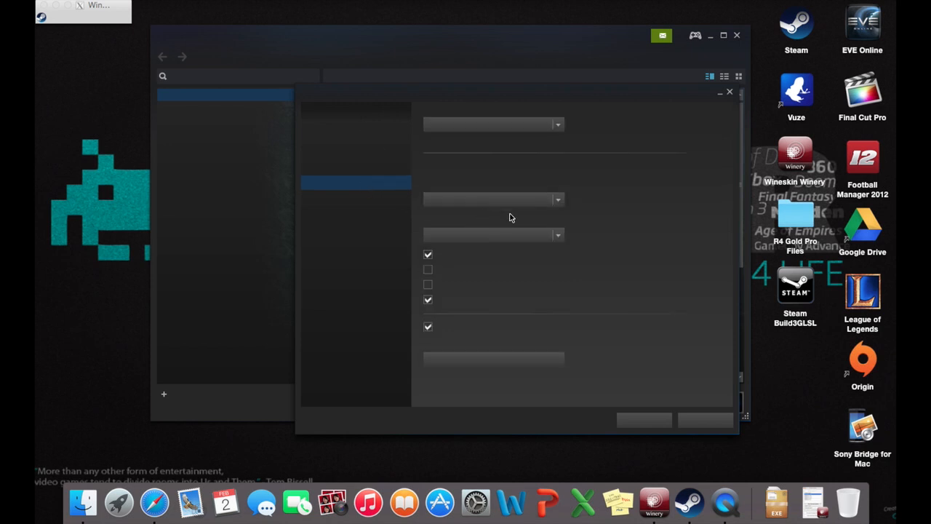
{"action": "mouse_move", "coordinate": [616, 218]}
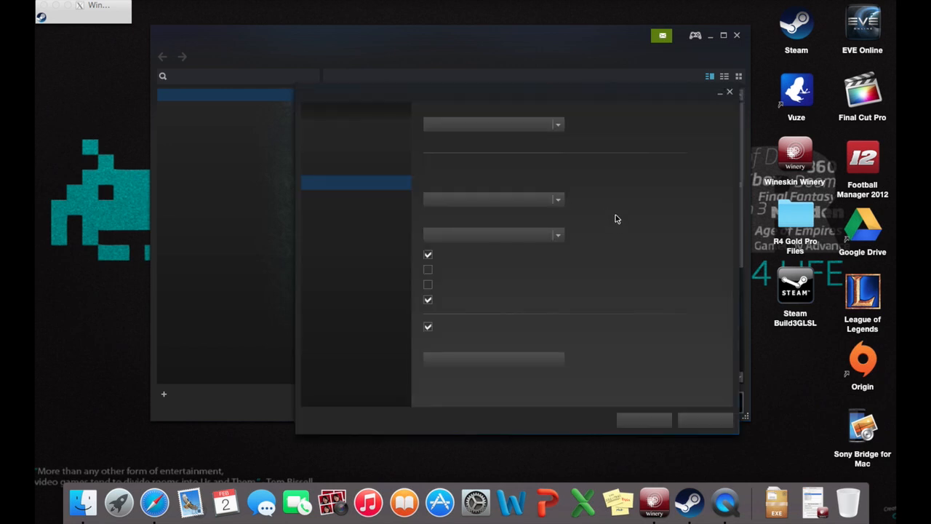
{"action": "mouse_move", "coordinate": [591, 233]}
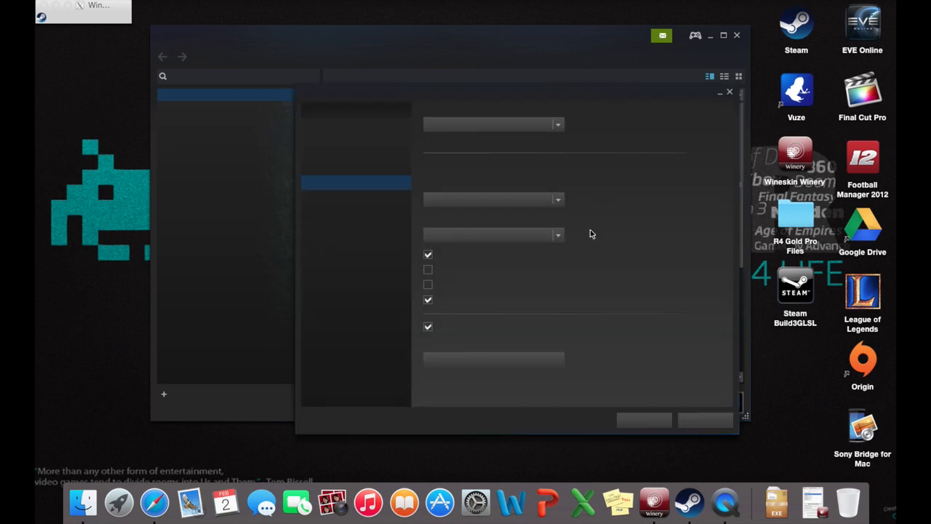
{"action": "mouse_move", "coordinate": [570, 262]}
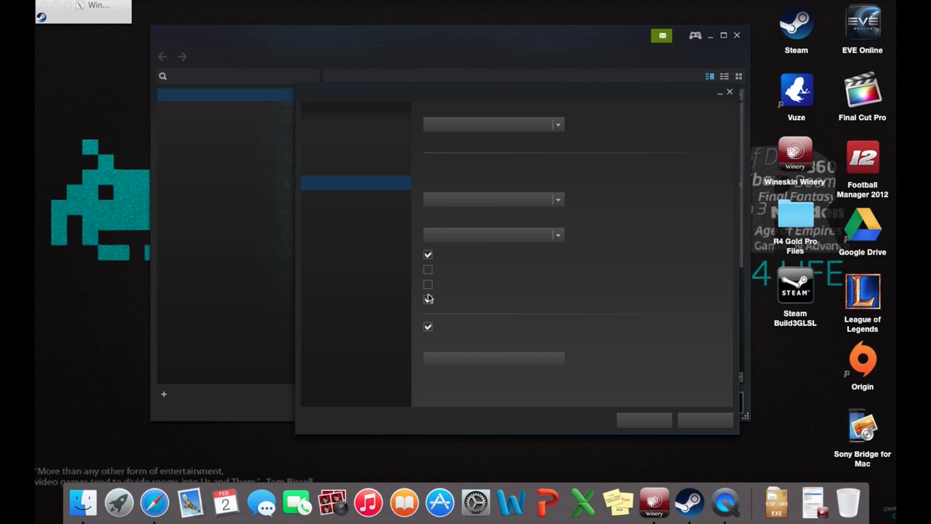
Uncheck 'Enable DirectWrite for improved font smoothing and kerning', confirm, and return to the Far Cry library page.
{"action": "left_click", "coordinate": [427, 299]}
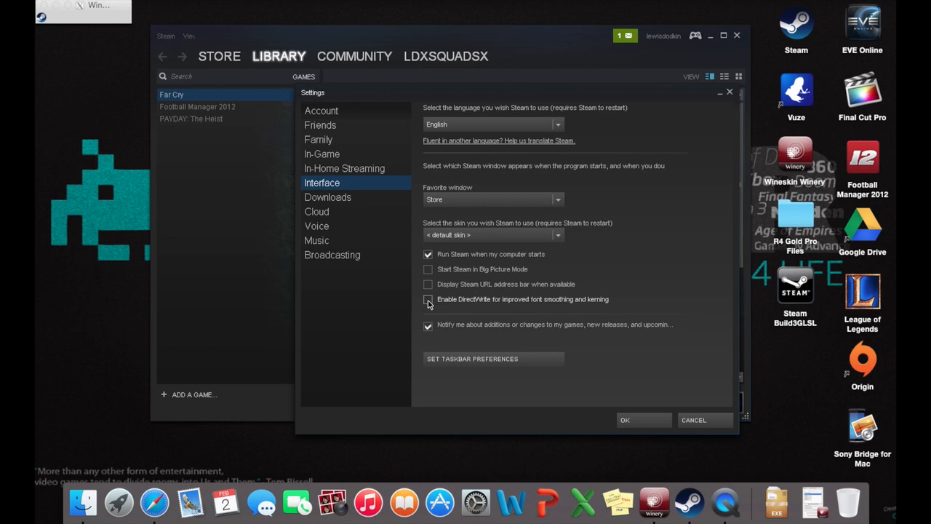
{"action": "left_click", "coordinate": [428, 300]}
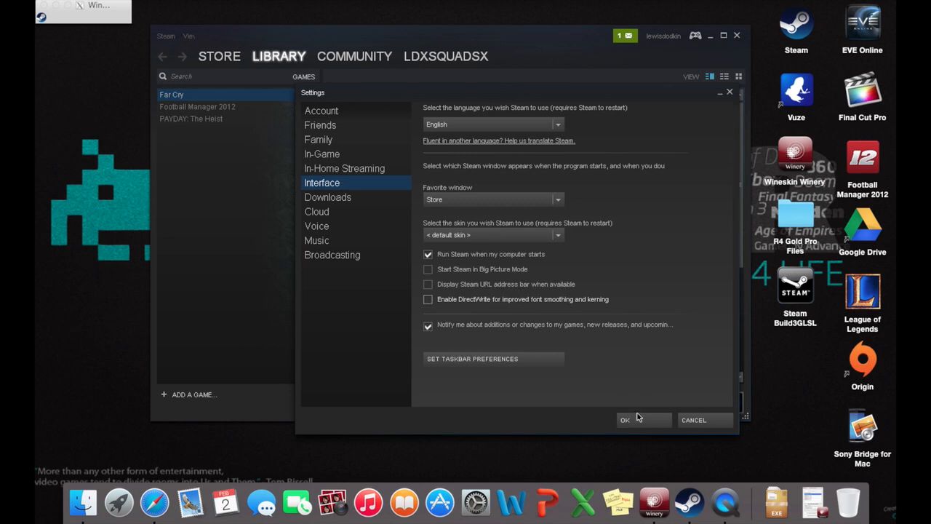
{"action": "left_click", "coordinate": [624, 419]}
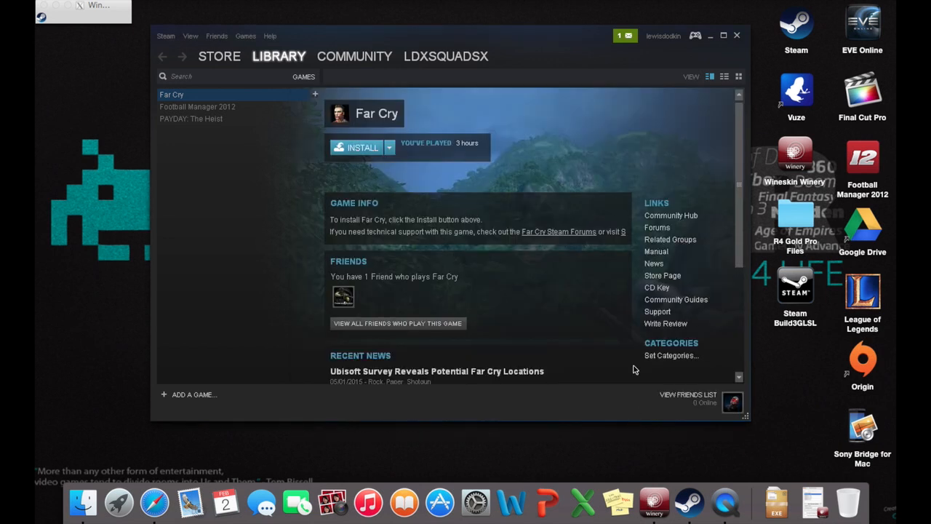
{"action": "mouse_move", "coordinate": [519, 86]}
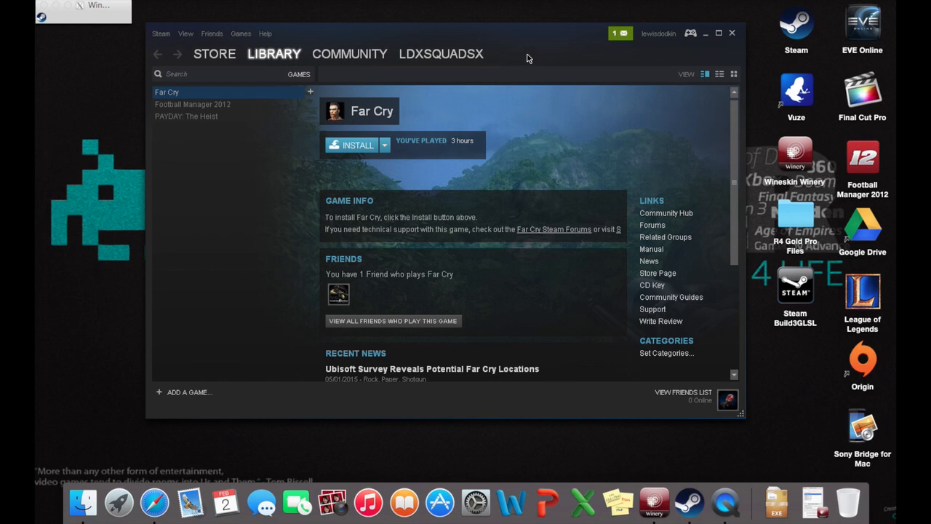
{"action": "mouse_move", "coordinate": [518, 55]}
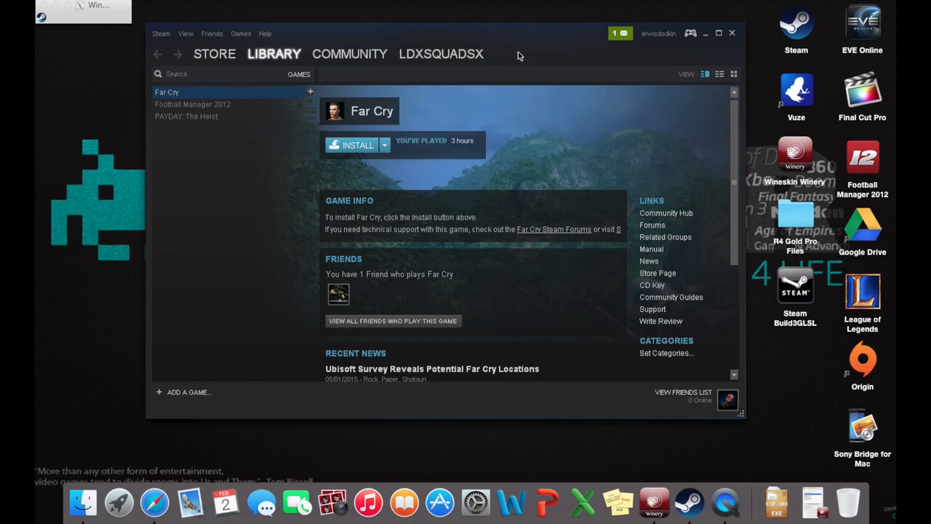
{"action": "mouse_move", "coordinate": [545, 35]}
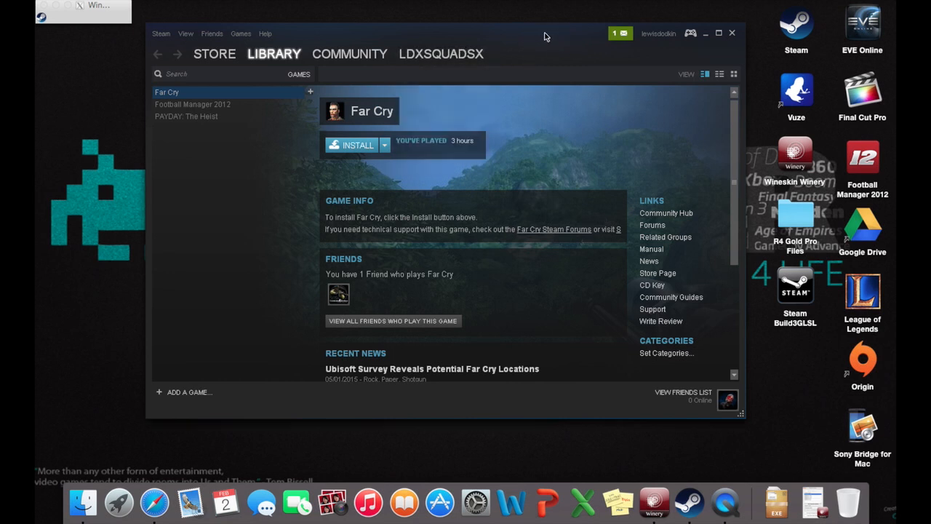